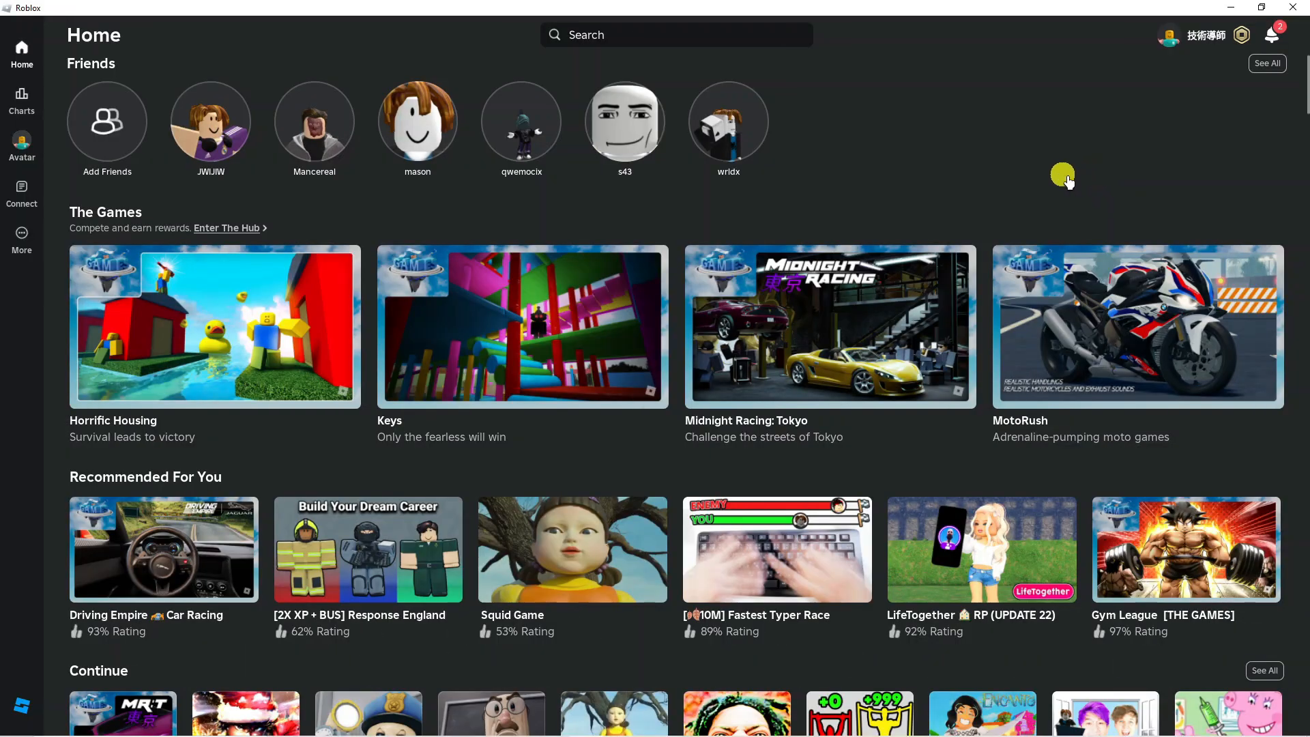
mouse_move(958, 224)
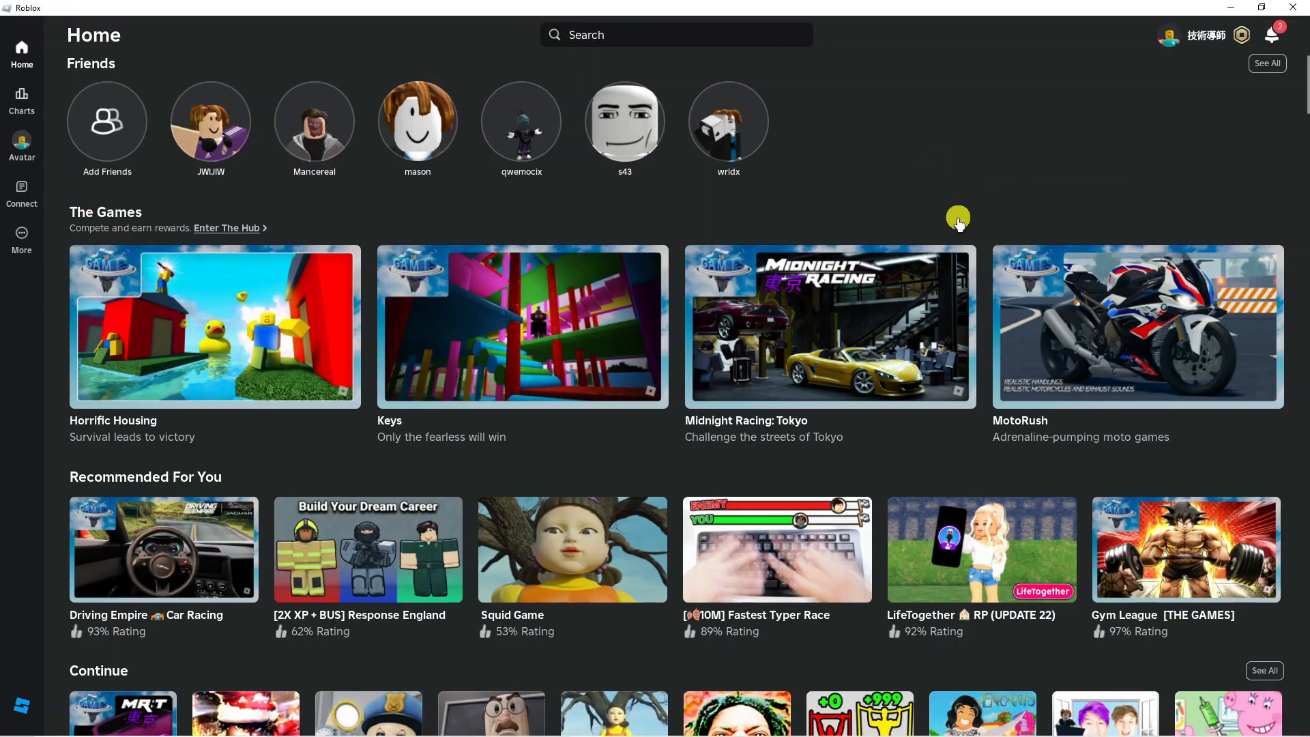
mouse_move(1239, 79)
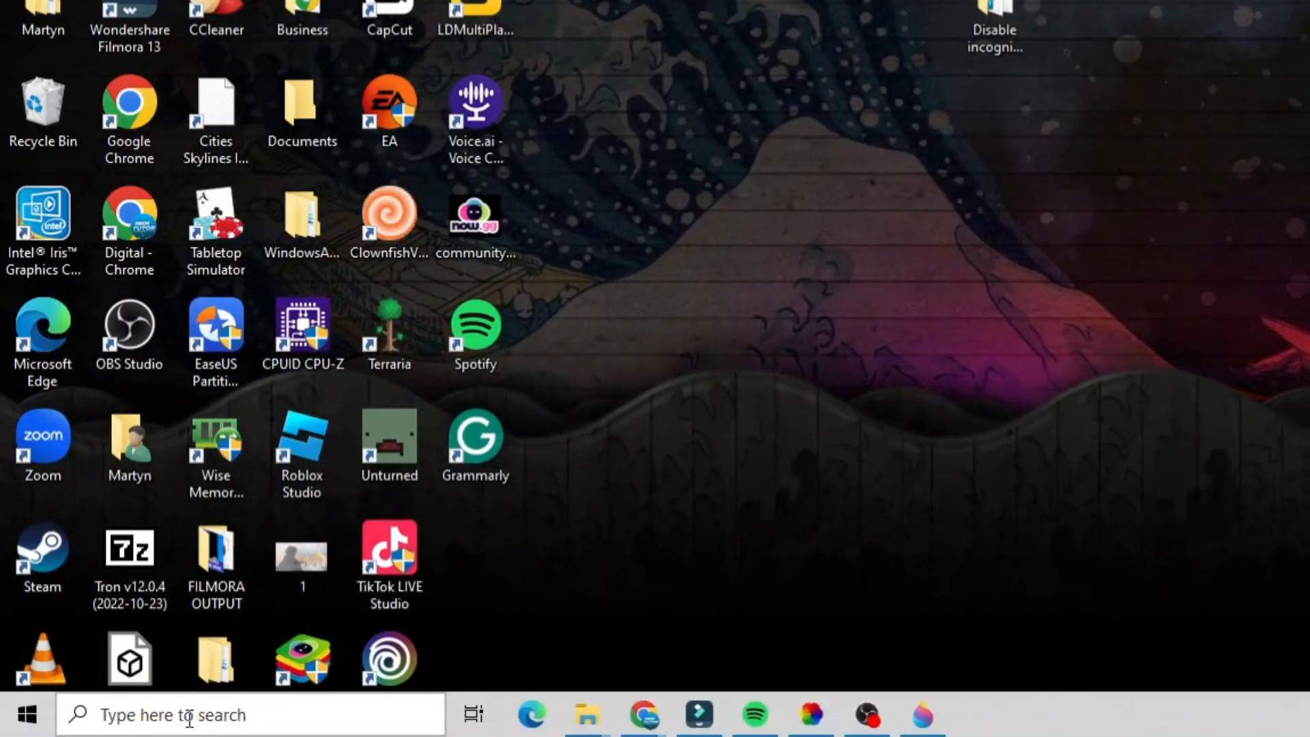
Step: Bring up the Run dialog via taskbar search and enter %localappdata% without submitting it
text(run)
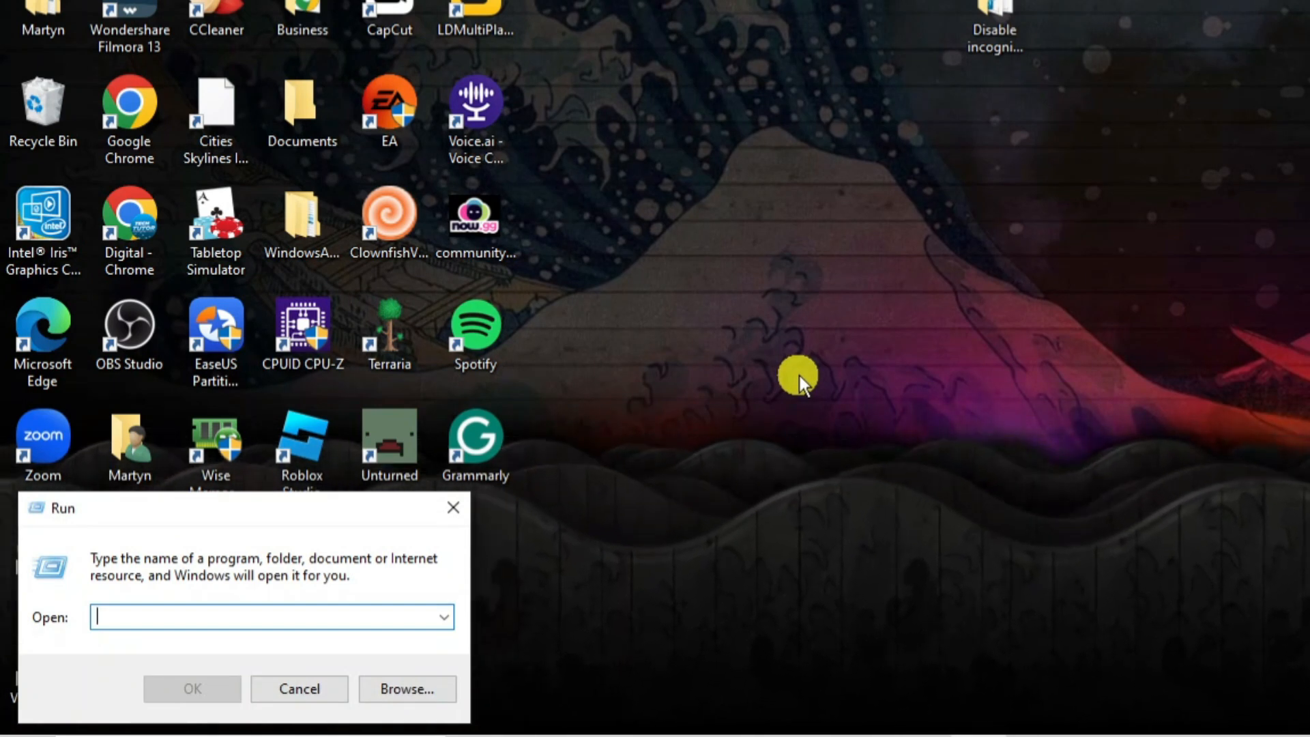
text(%localappdata)
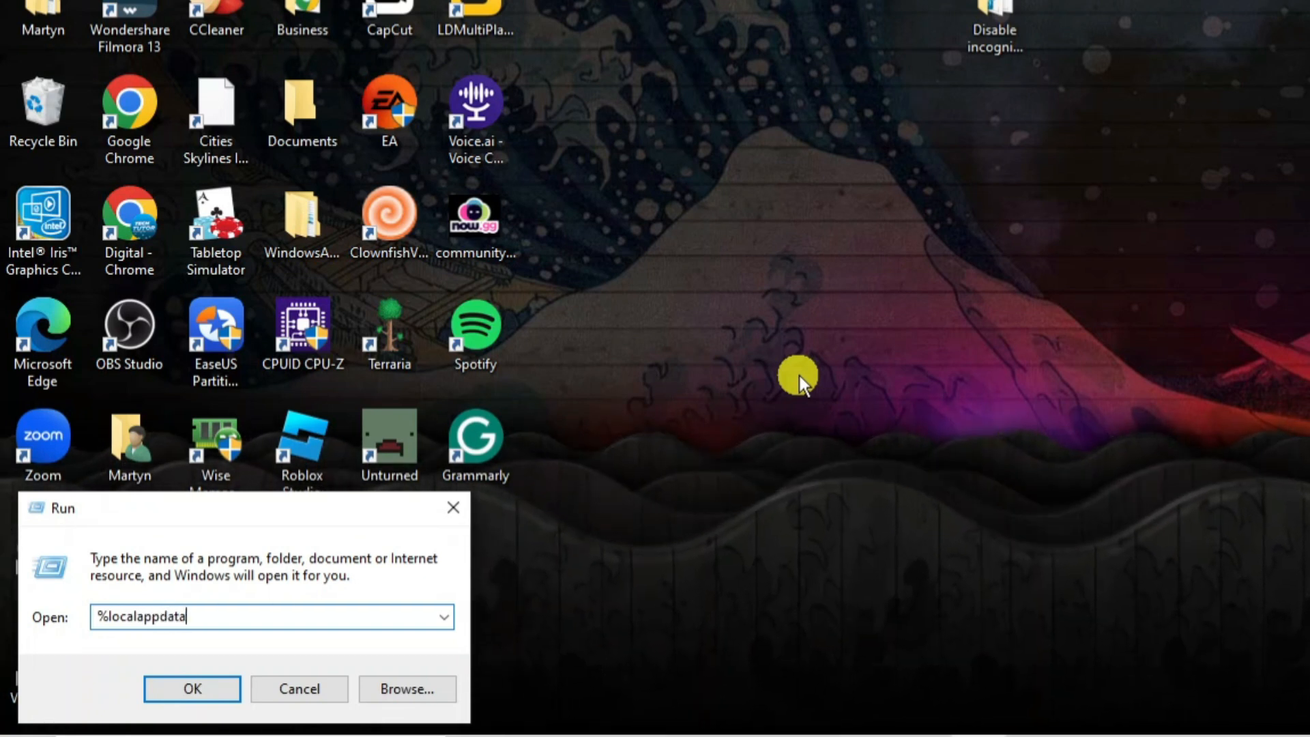
text(%)
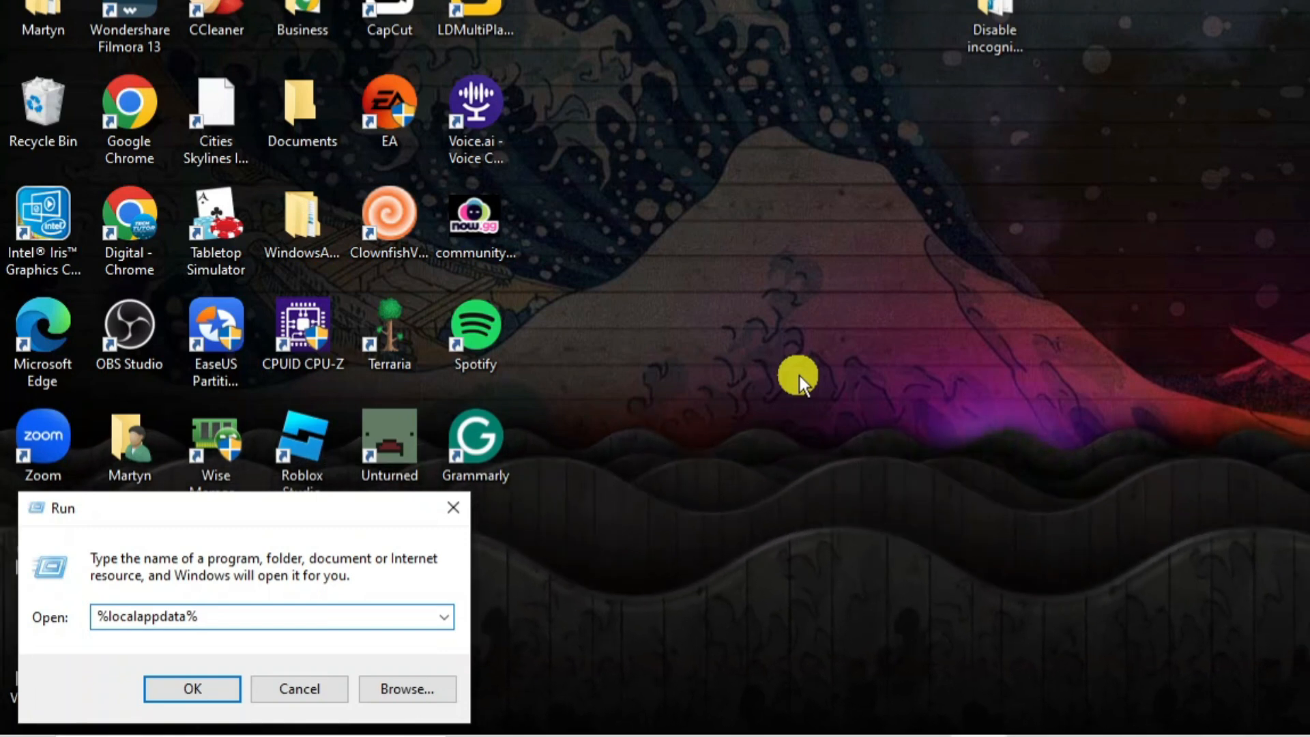
Step: Confirm Run to show the AppData Local folder and scroll to the Roblox folder
click(191, 688)
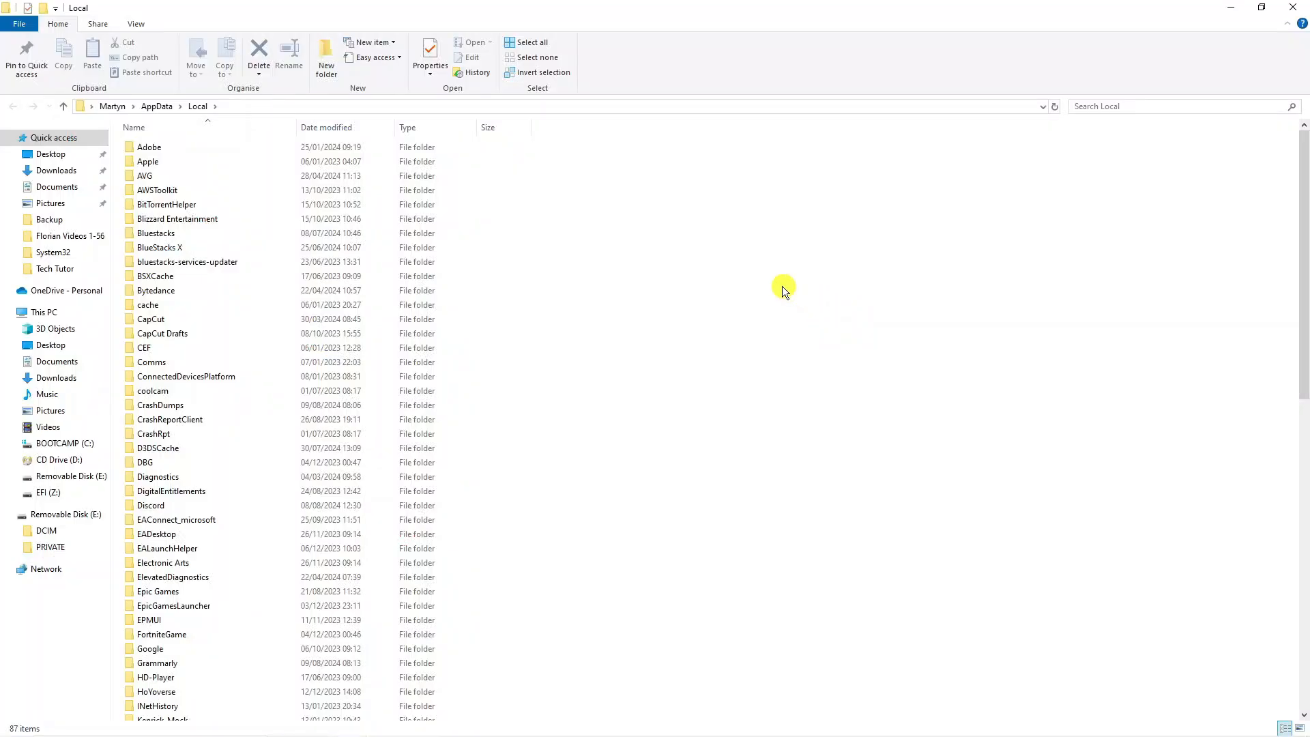
mouse_move(666, 228)
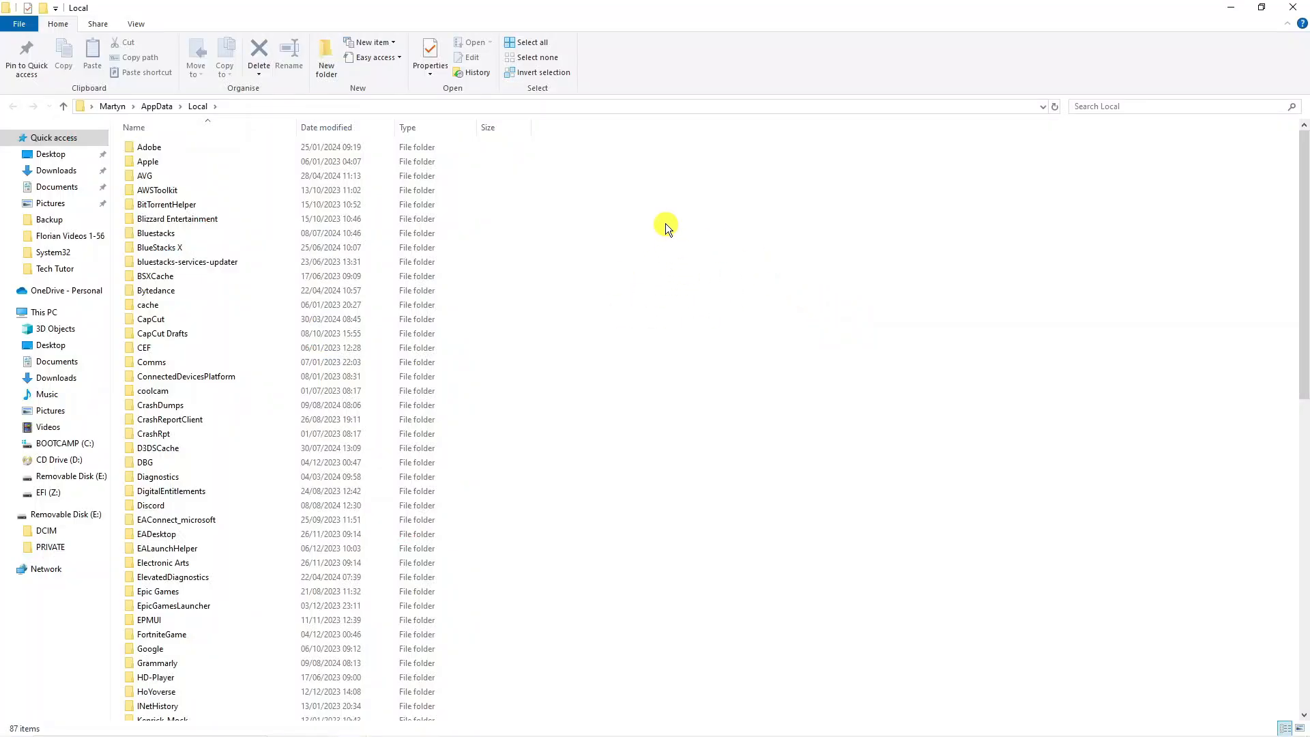
mouse_move(632, 444)
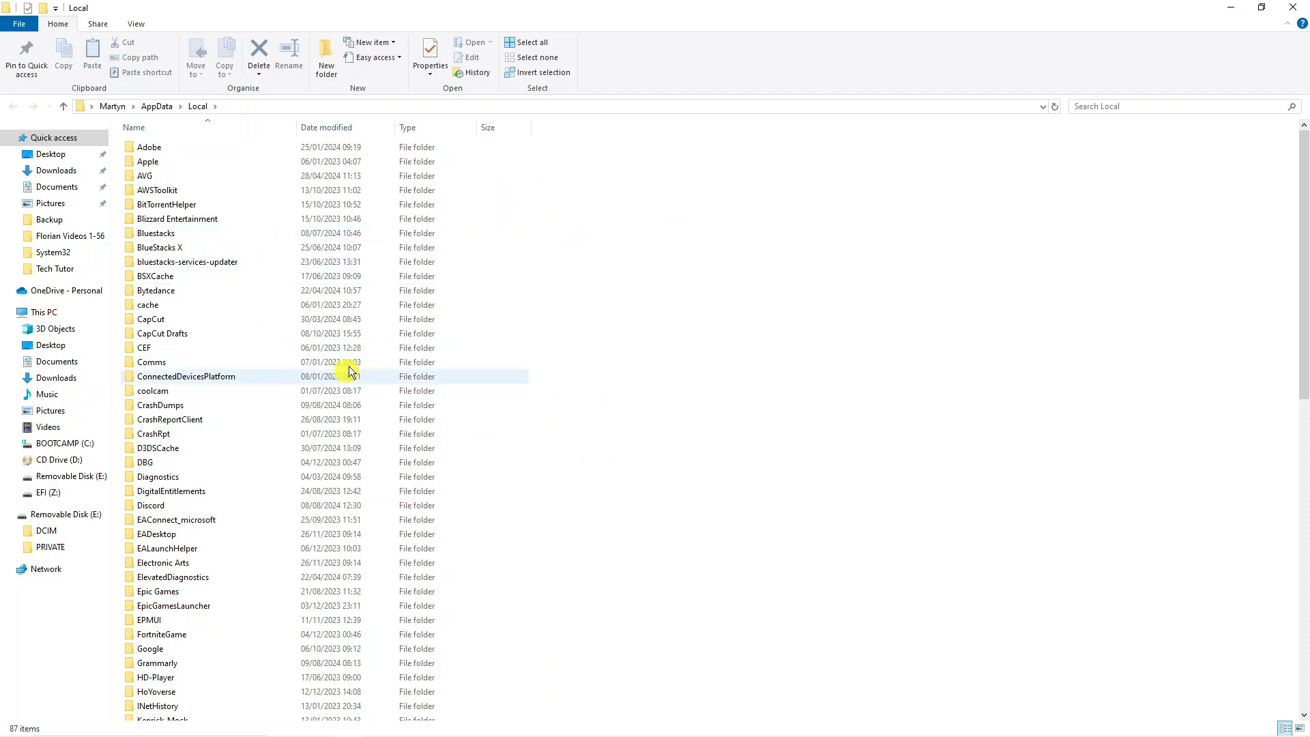
scroll(down, 3)
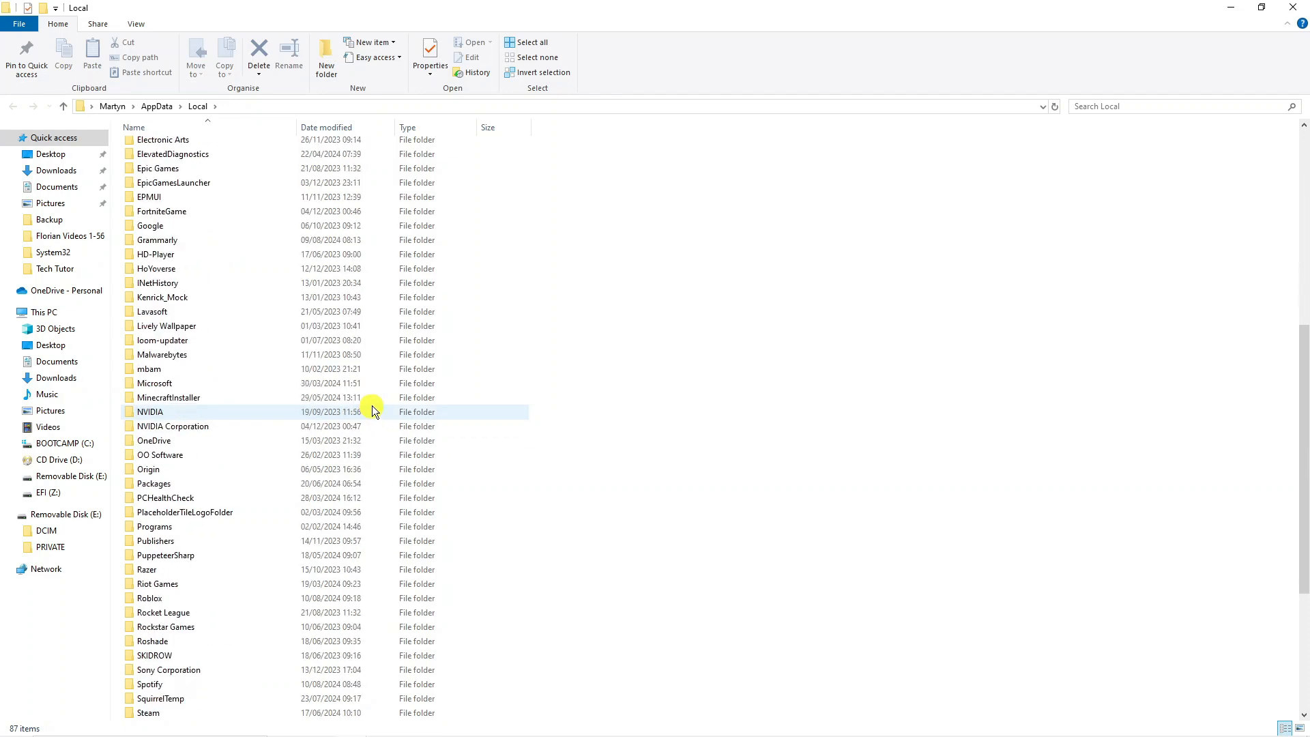
scroll(down, 3)
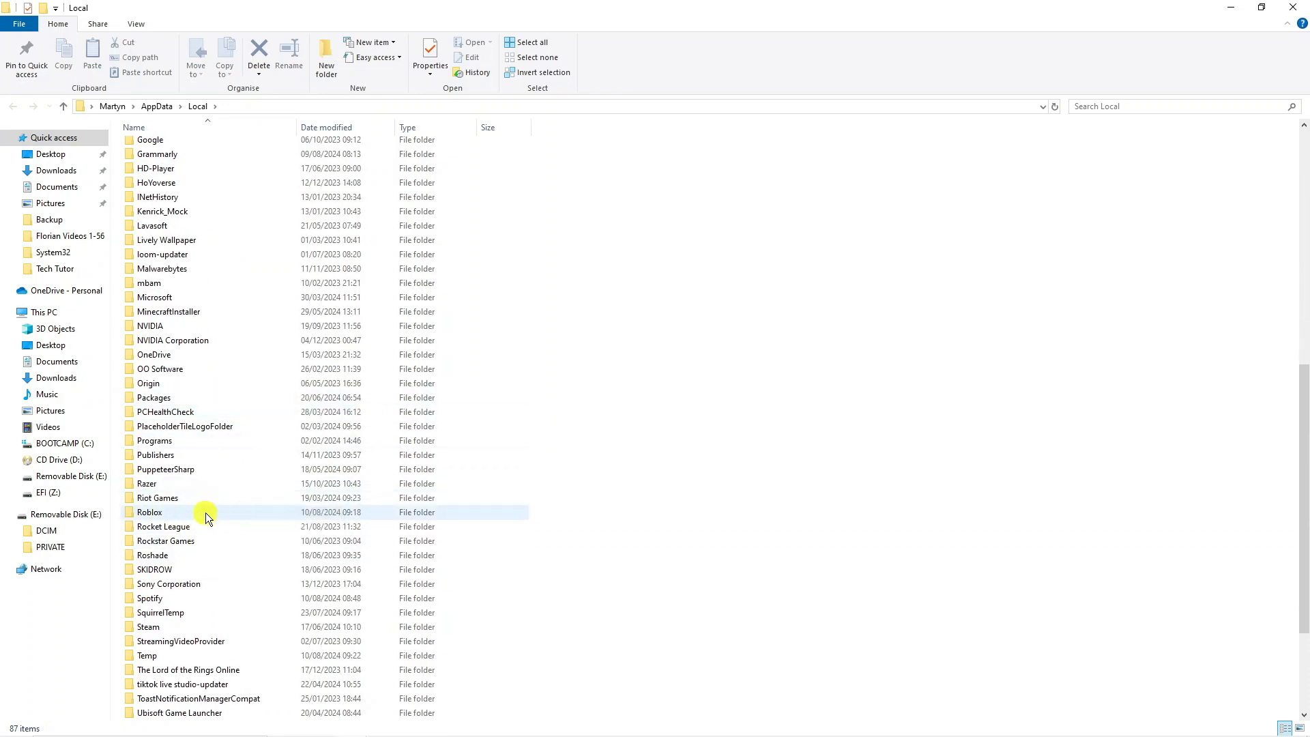
Step: Go into Roblox\Versions and delete the RobloxStudioInstaller application
double_click(149, 512)
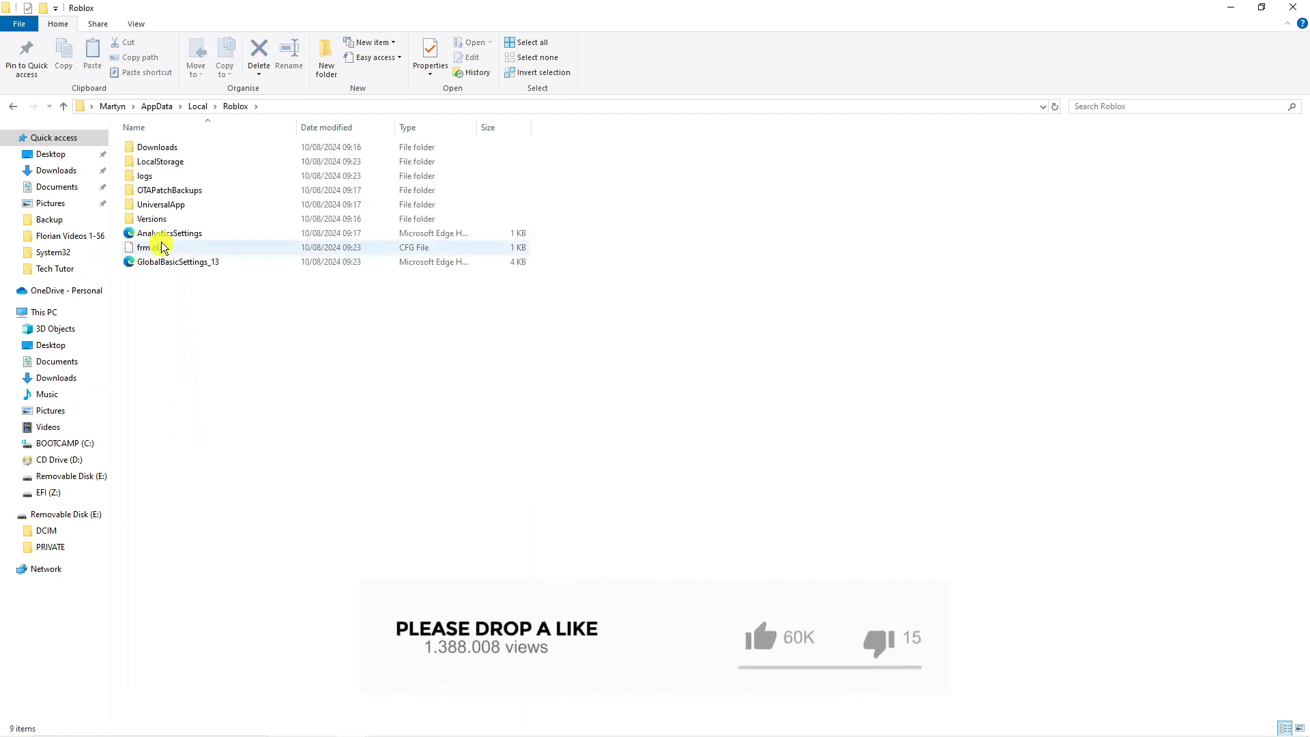
mouse_move(221, 218)
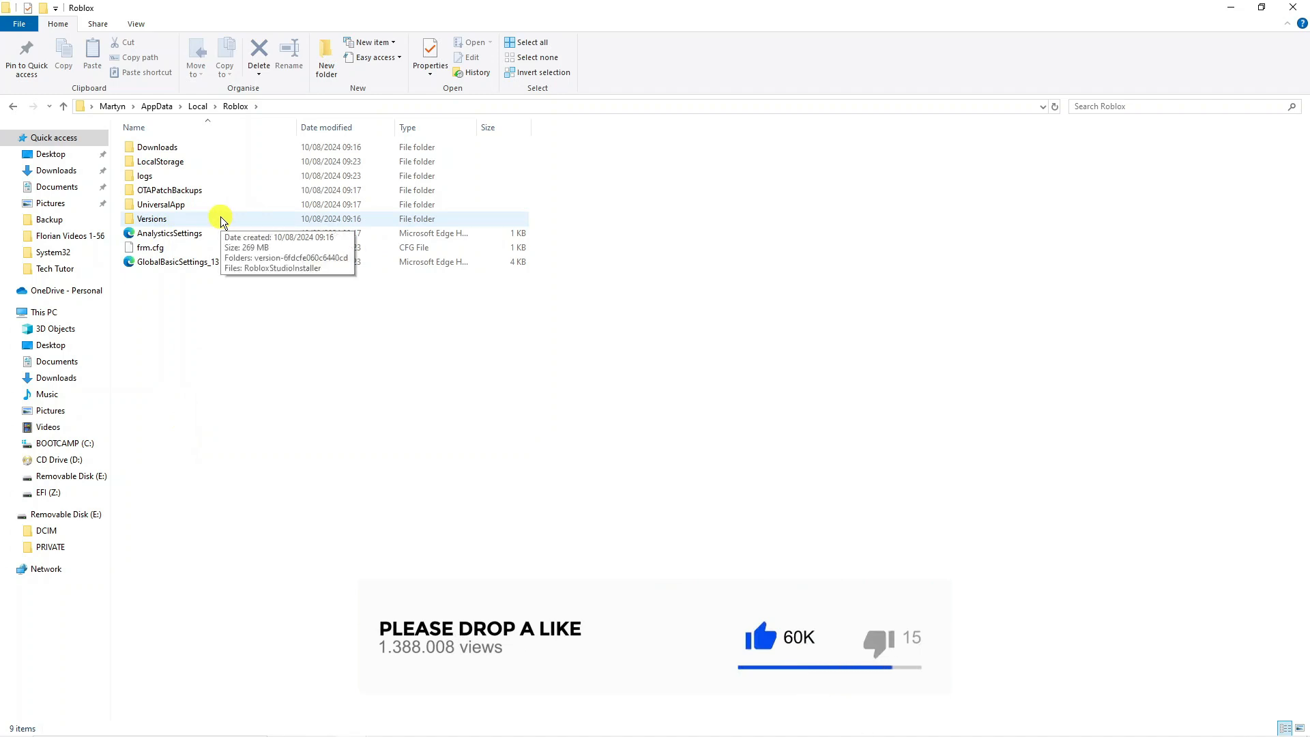
double_click(152, 219)
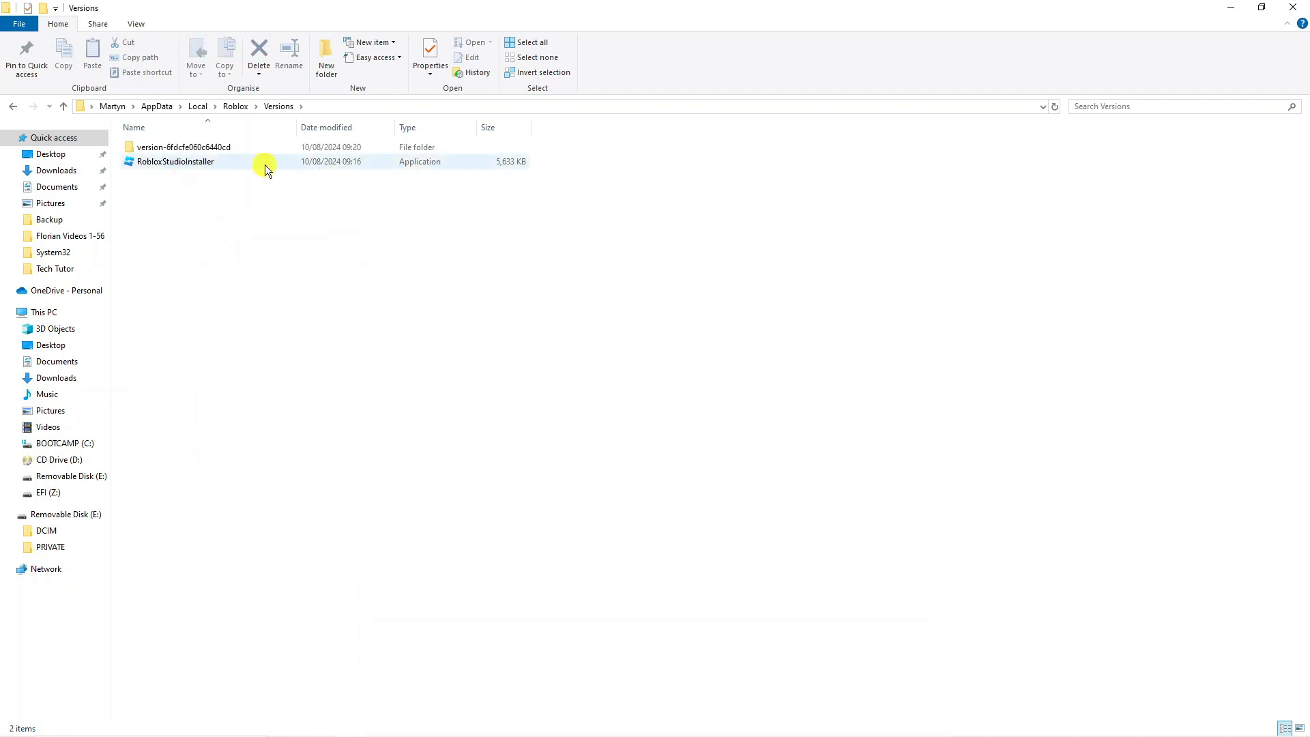
click(175, 161)
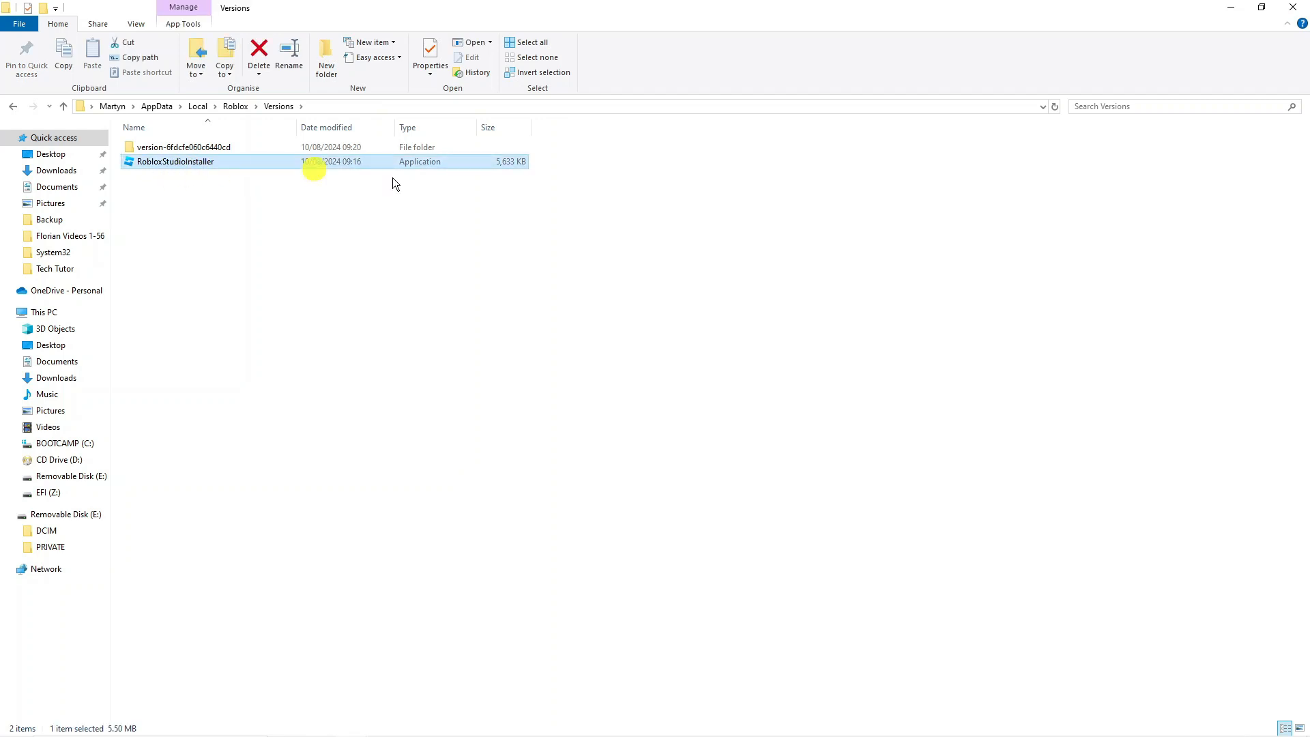
click(258, 55)
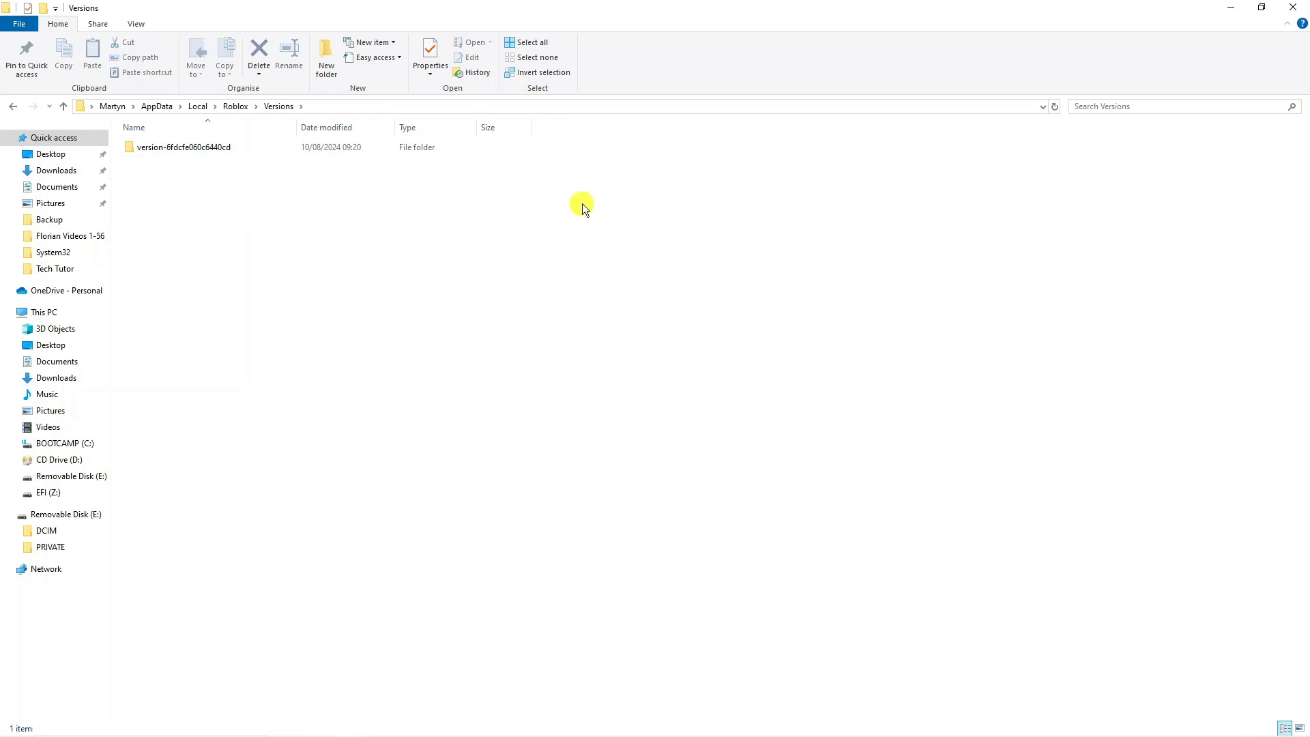
mouse_move(229, 186)
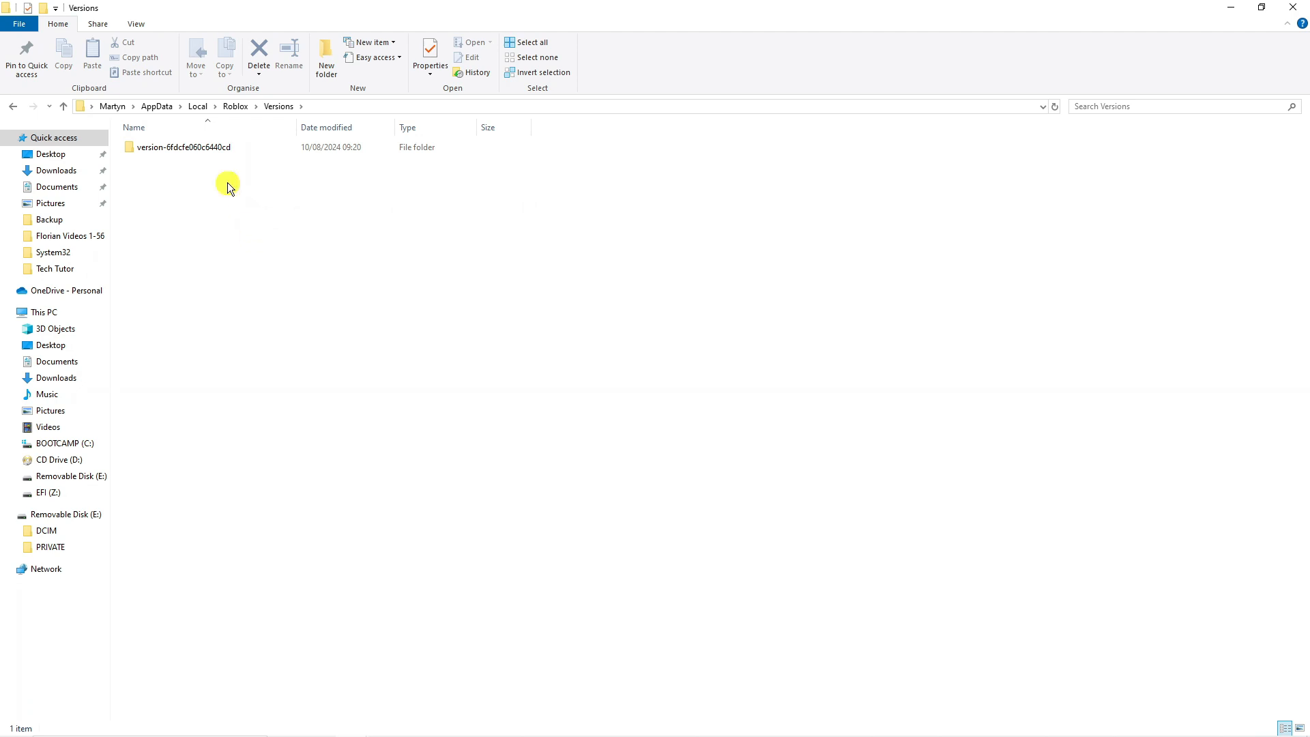
mouse_move(207, 168)
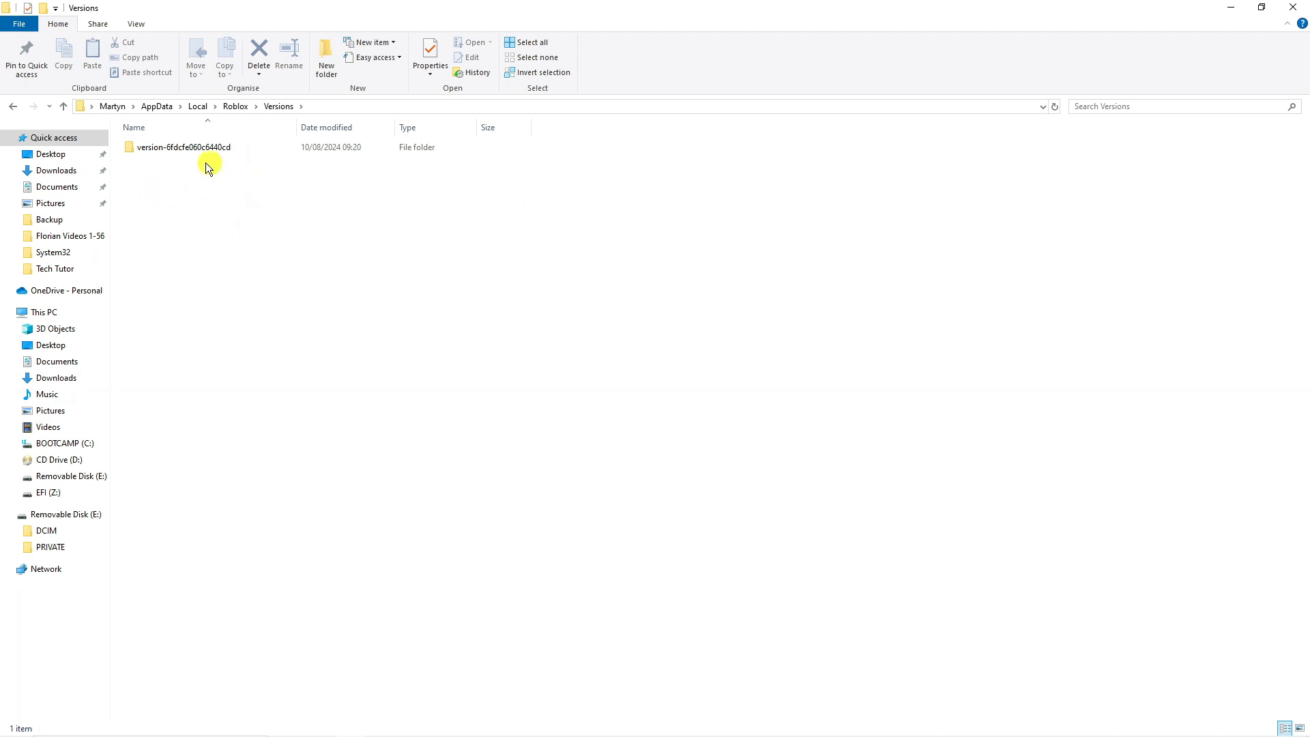
mouse_move(183, 169)
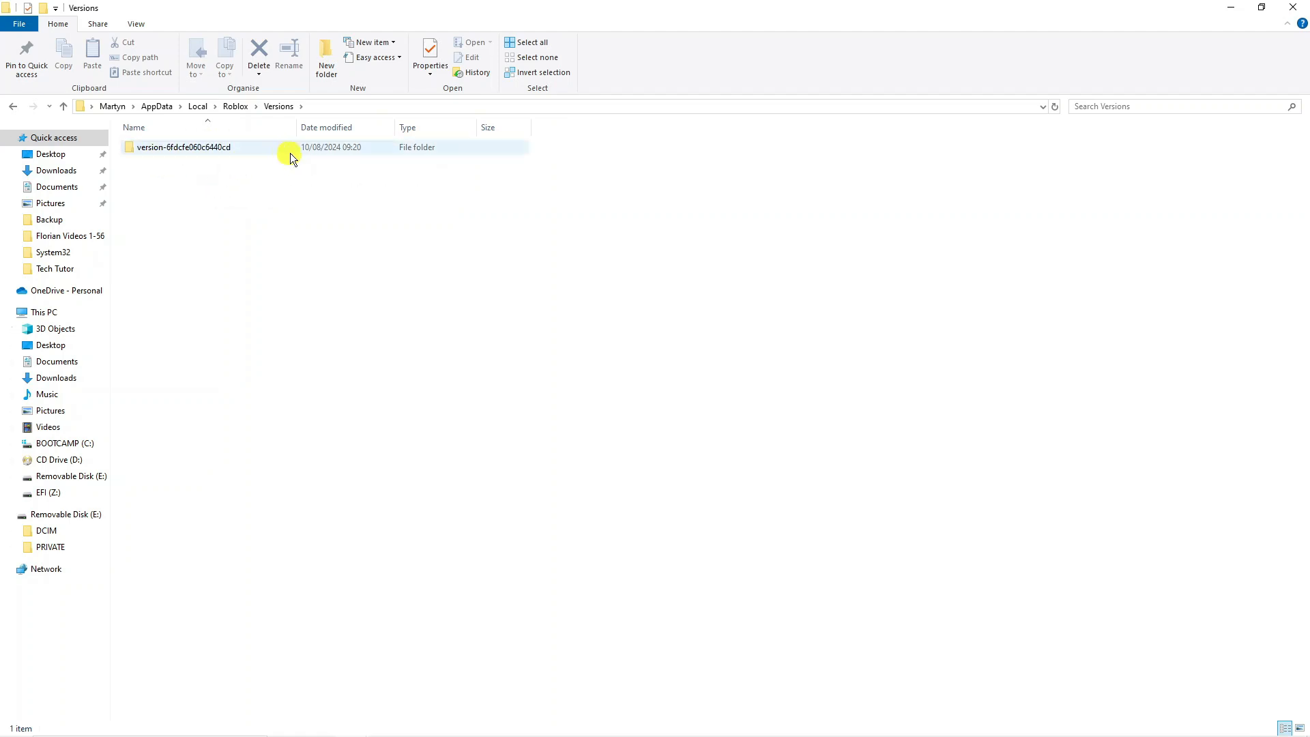
mouse_move(386, 139)
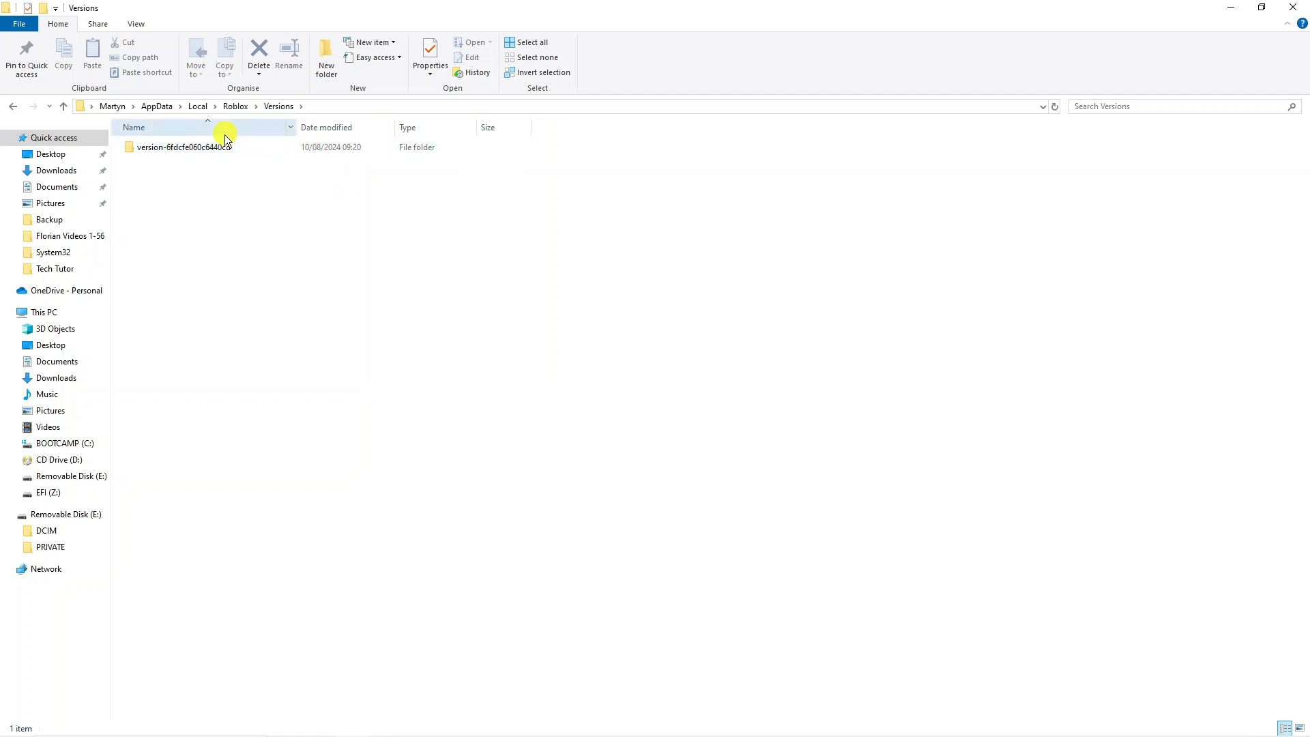
Step: Enter the version-6fdcfe060c6440cd folder and remove RobloxPlayerInstaller and RobloxPlayerBeta
double_click(182, 147)
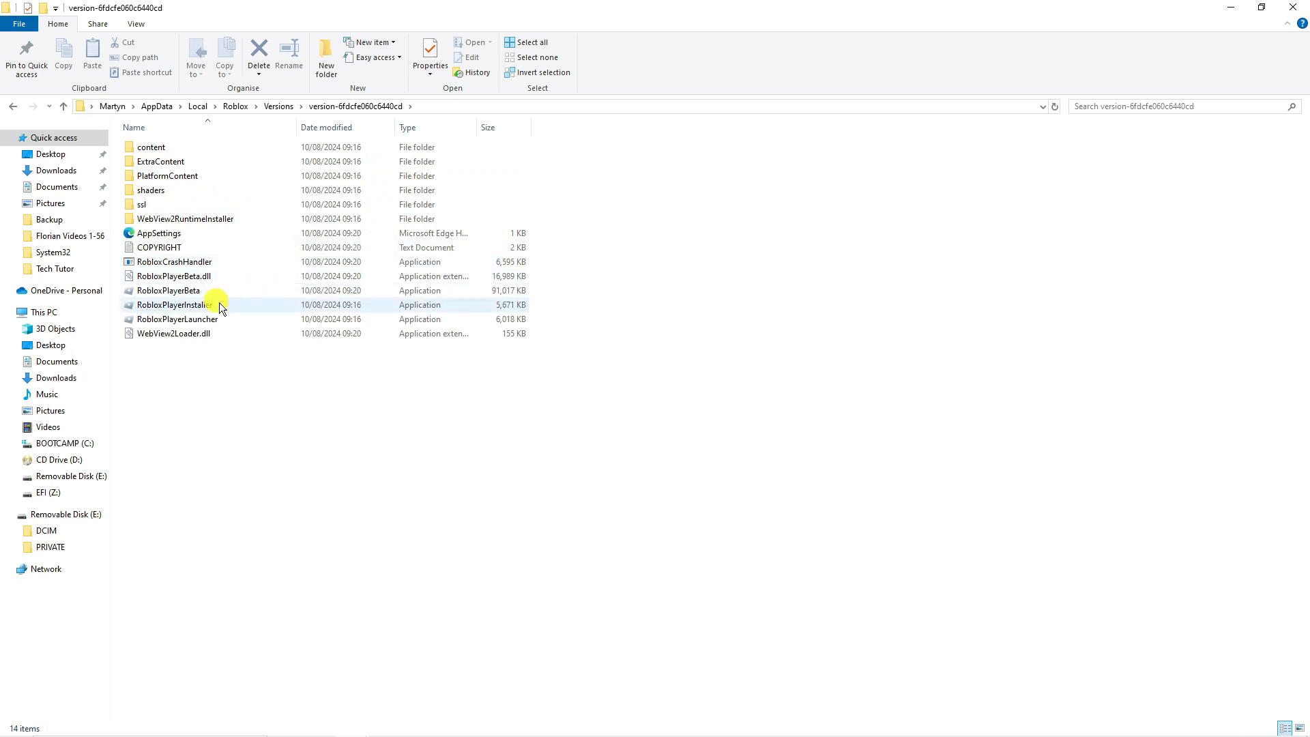
click(171, 304)
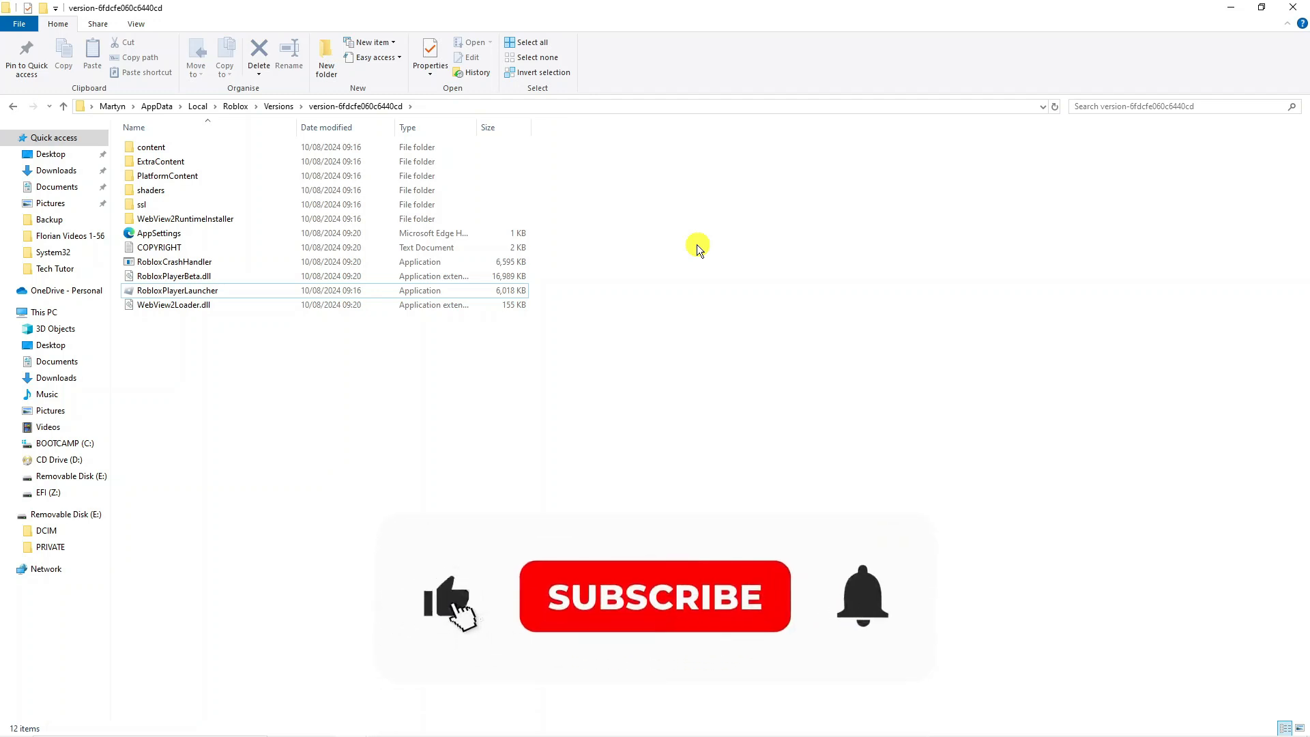
click(654, 596)
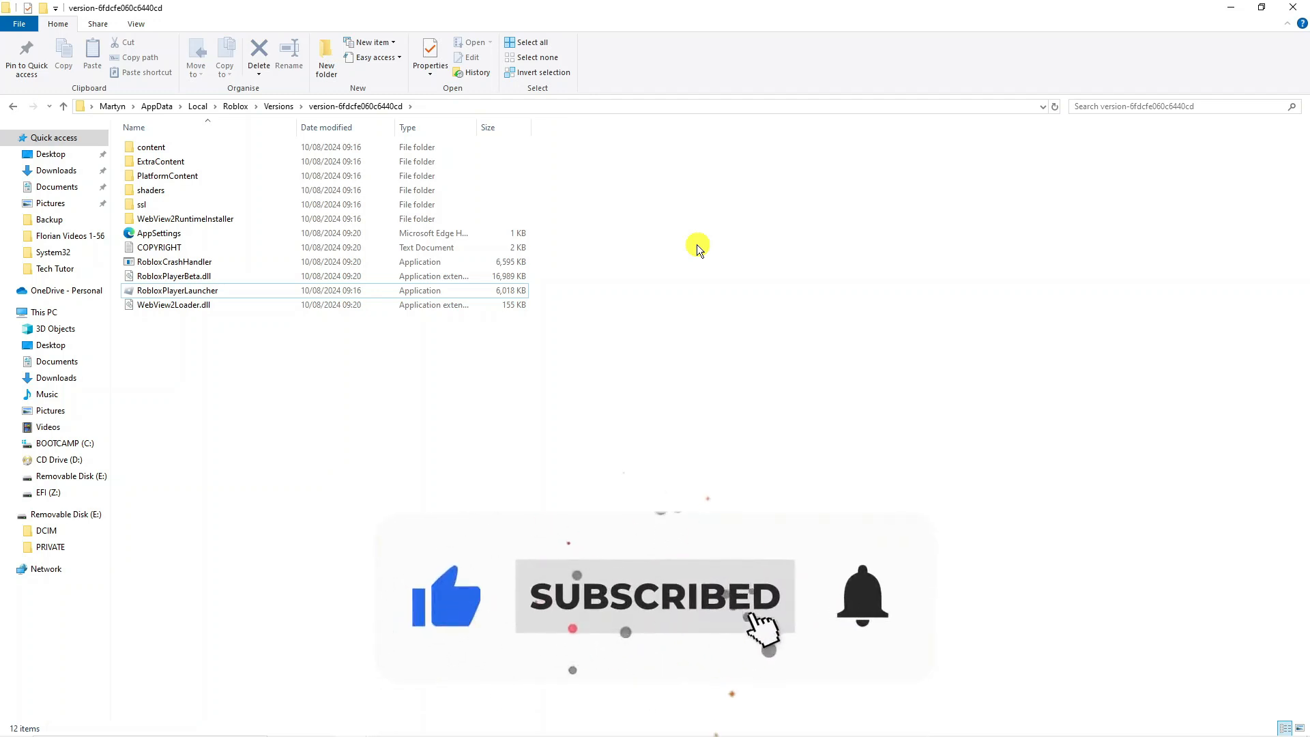